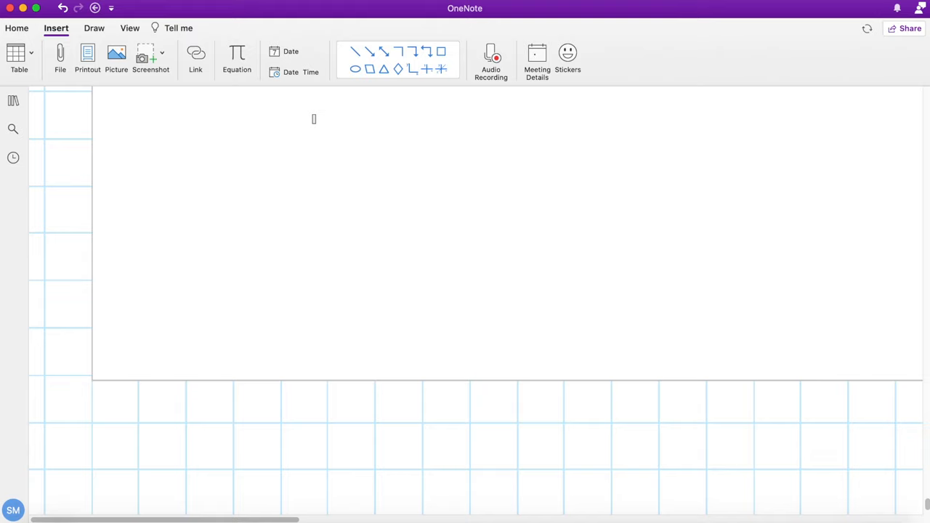
Choose the Highlighter at 6.5 mm thickness, mark DRSABCDE, Details and RIPE, and show the Ink Colour palette
{"action": "left_click", "coordinate": [93, 28]}
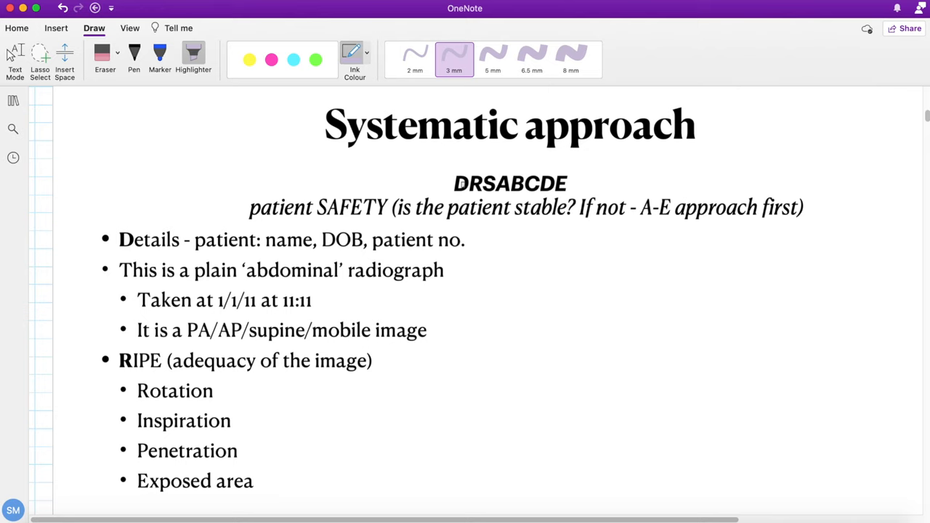
{"action": "left_click", "coordinate": [531, 58]}
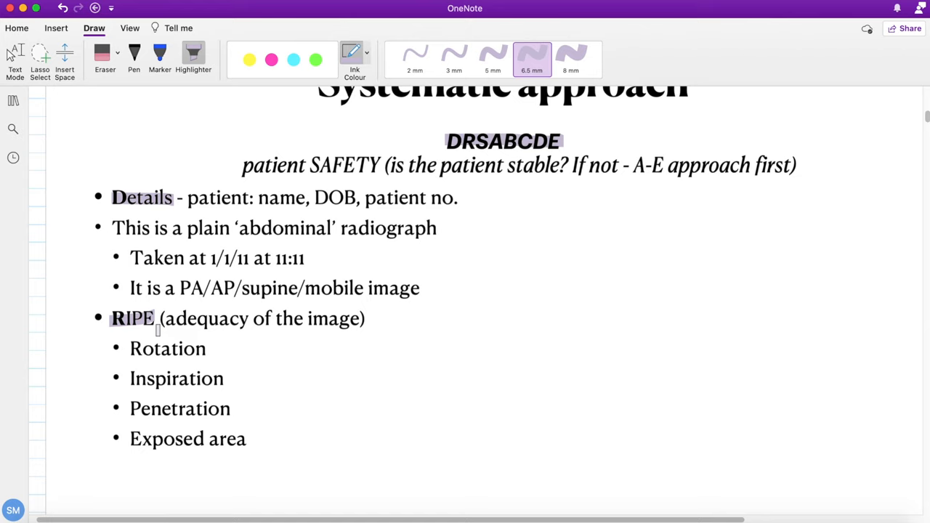
{"action": "left_click", "coordinate": [354, 59]}
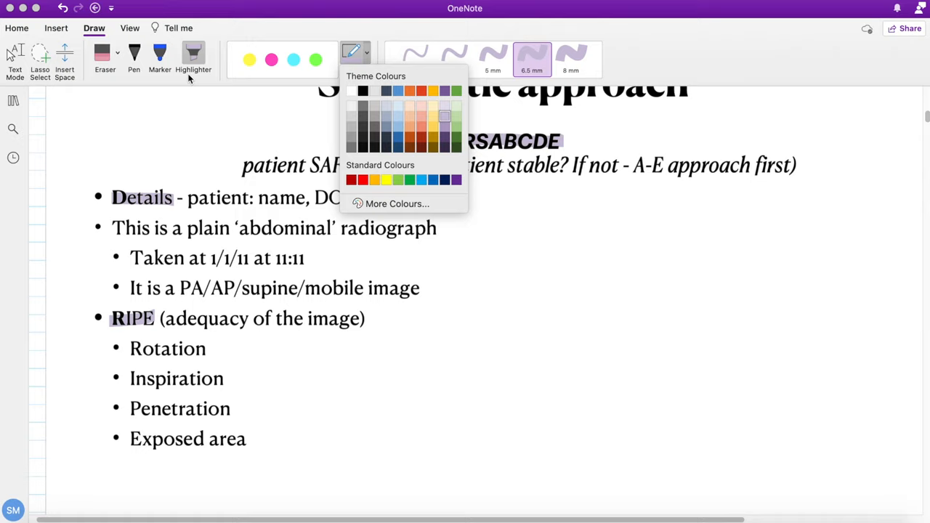